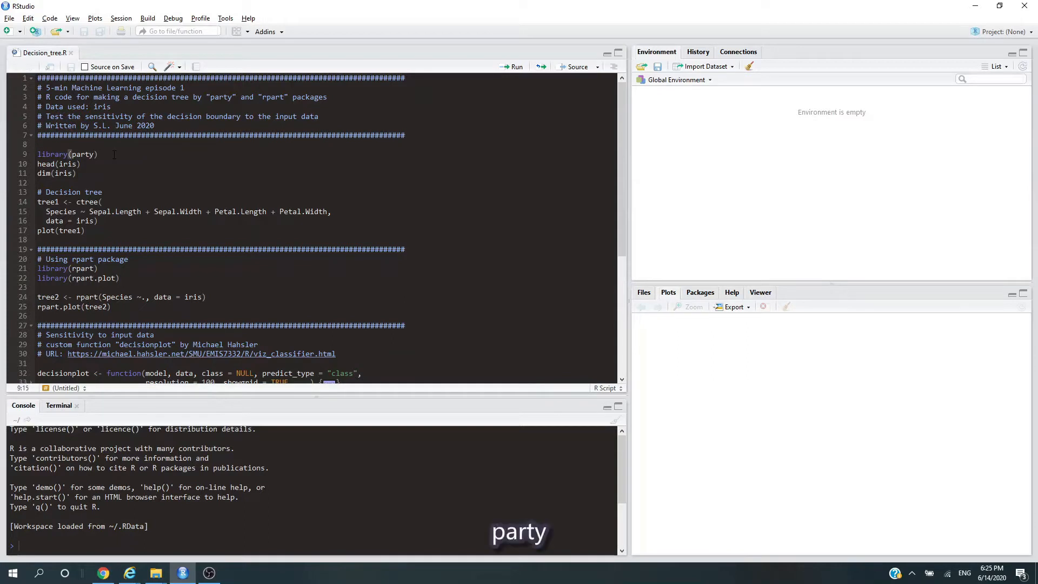
Run library(party), head(iris) and dim(iris) to show six rows and 150 by 5.
left_click(73, 269)
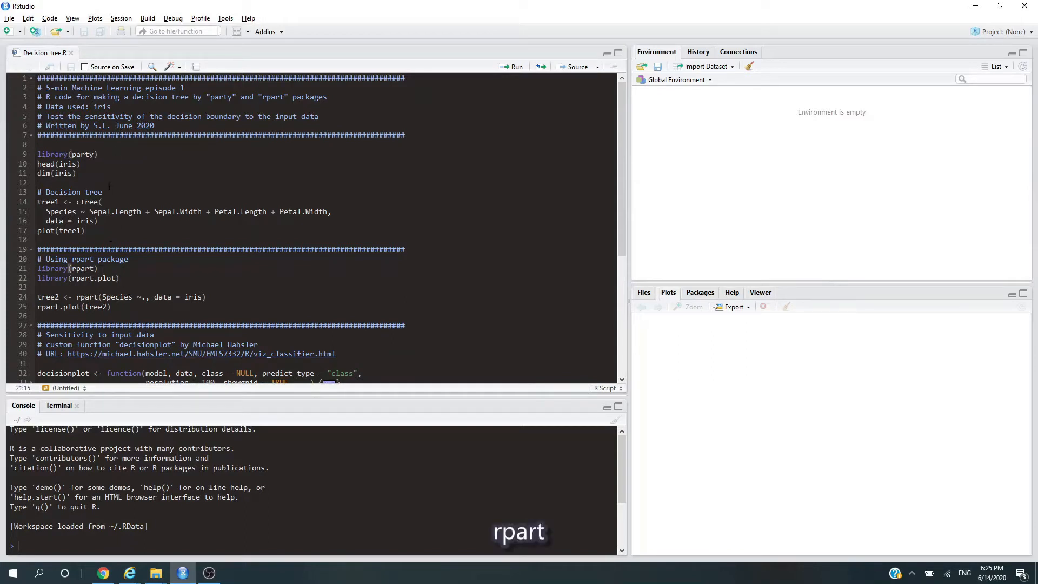
left_click(97, 154)
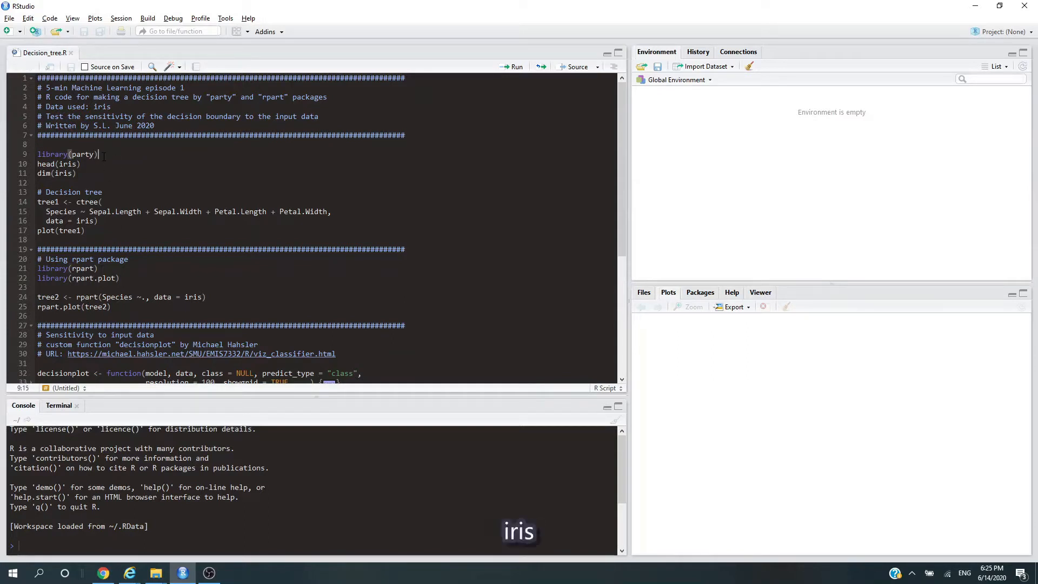
left_click(514, 67)
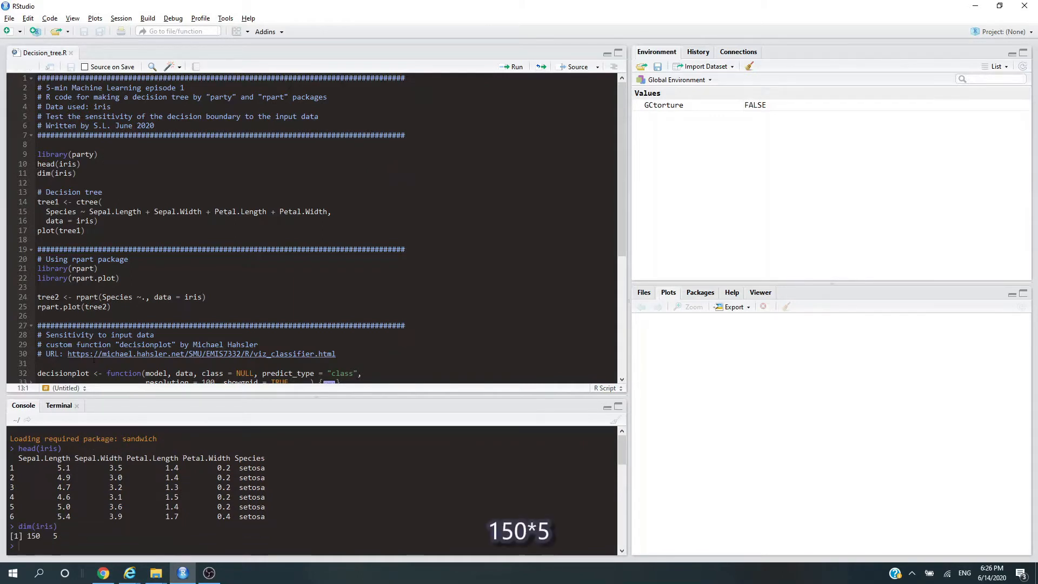
mouse_move(117, 390)
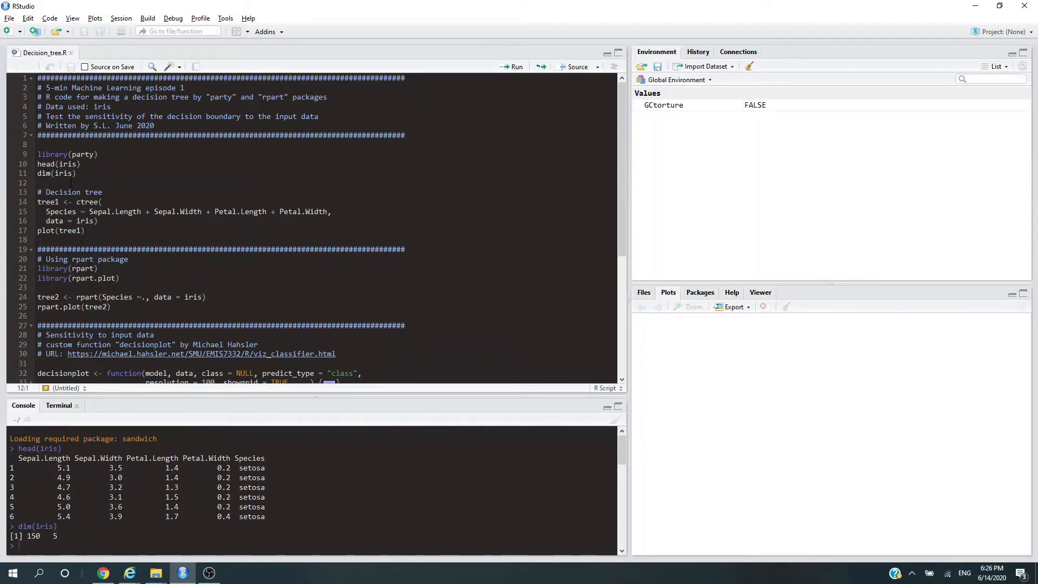
left_click(100, 201)
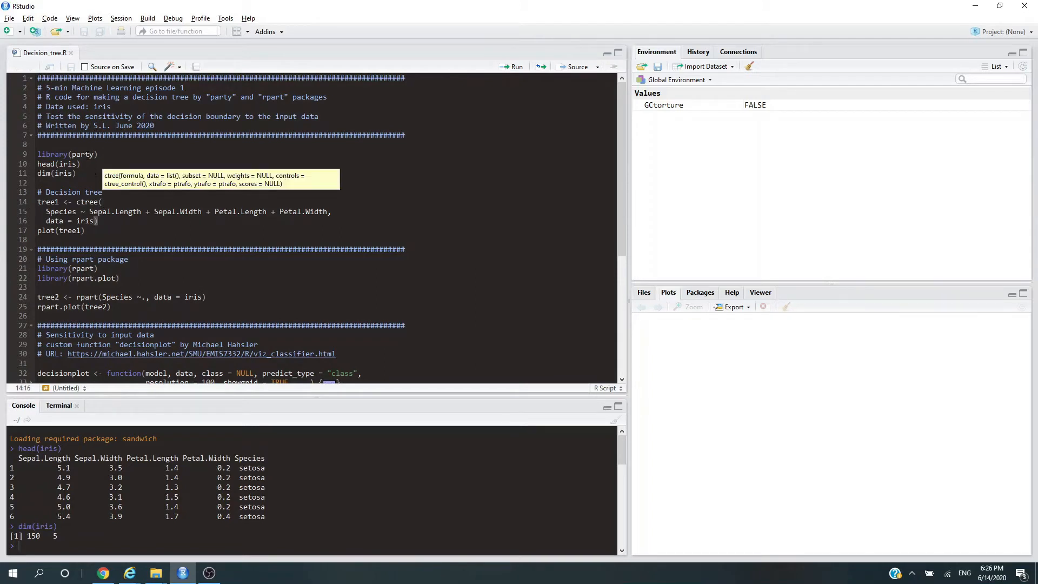
mouse_move(115, 188)
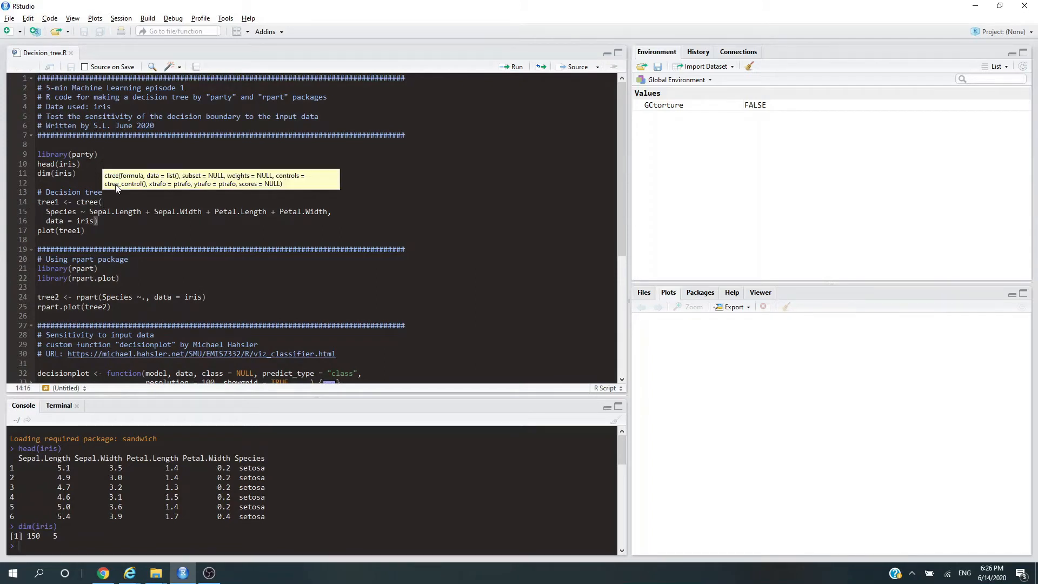
left_click(513, 66)
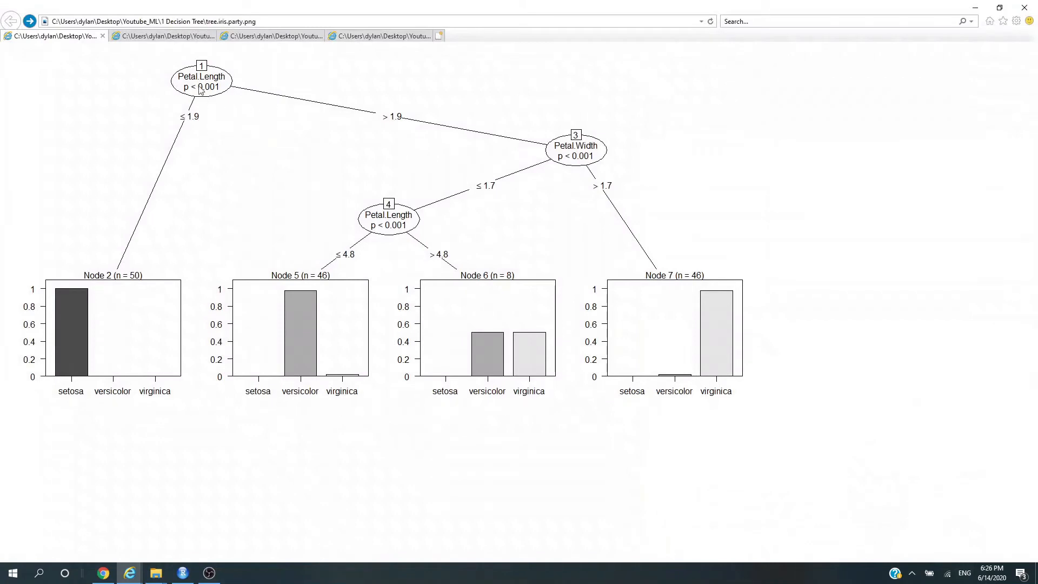
mouse_move(234, 118)
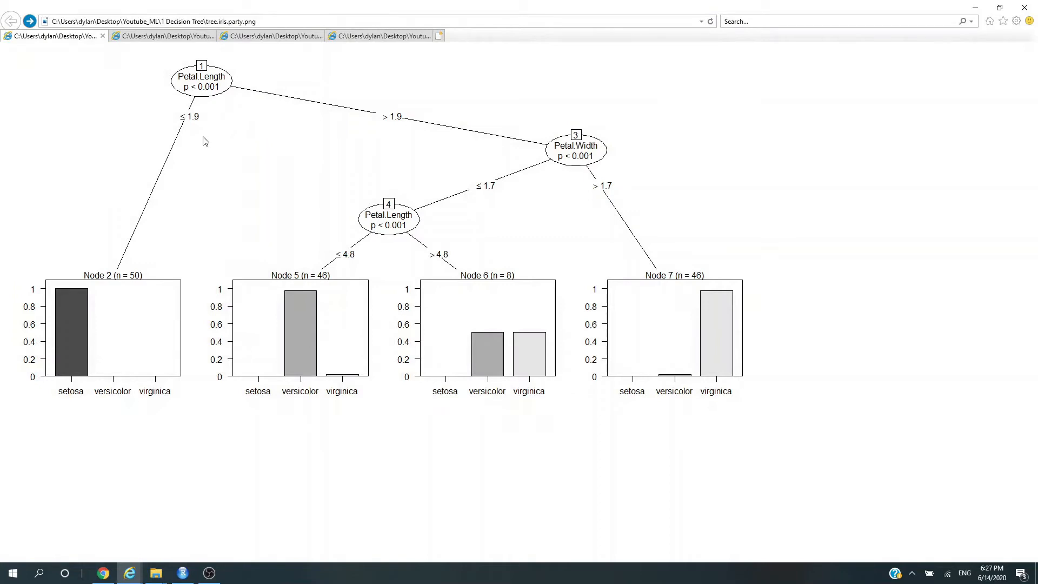
mouse_move(91, 353)
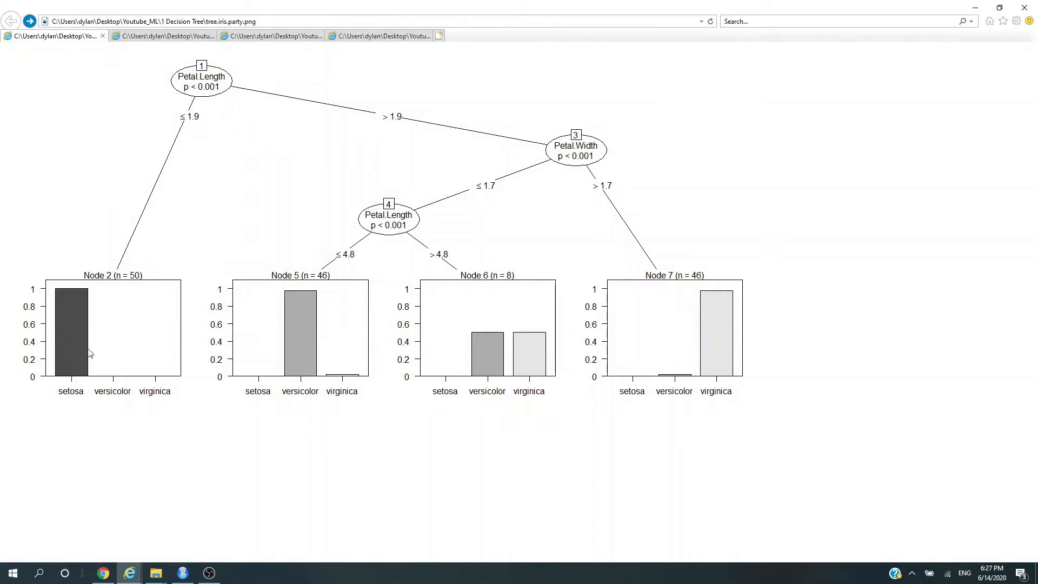
mouse_move(629, 145)
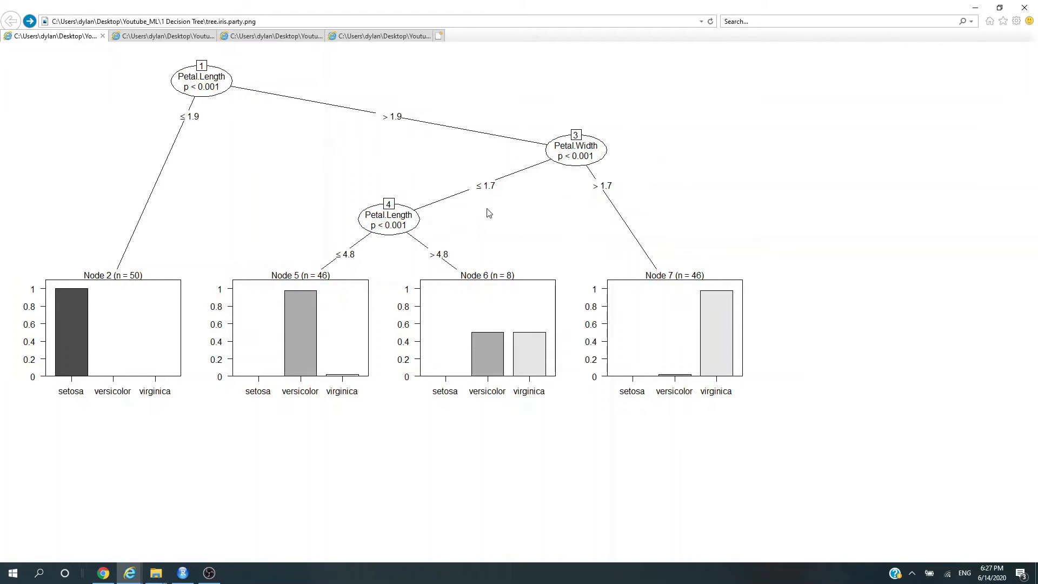
mouse_move(500, 186)
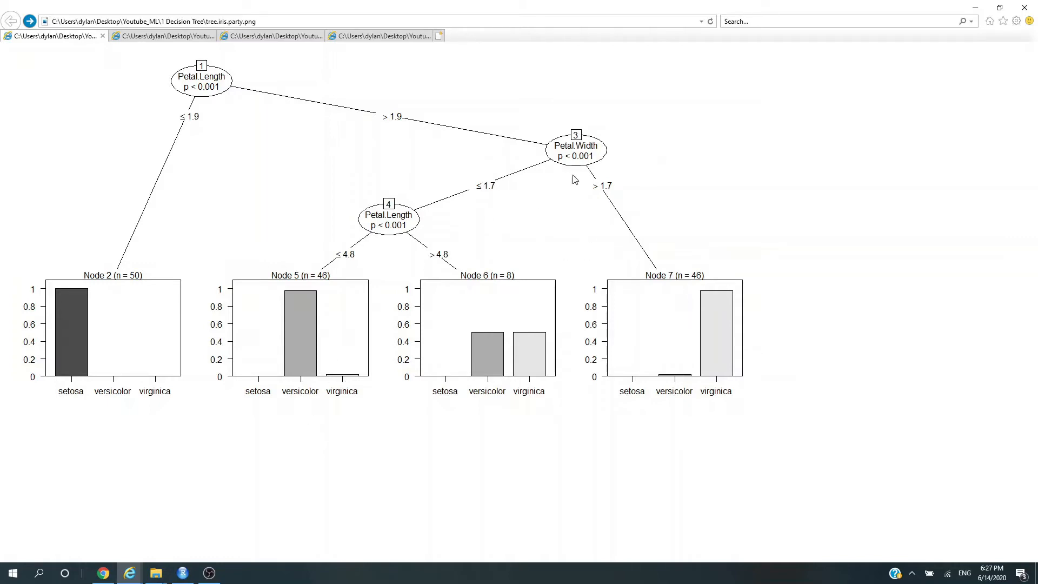
mouse_move(735, 304)
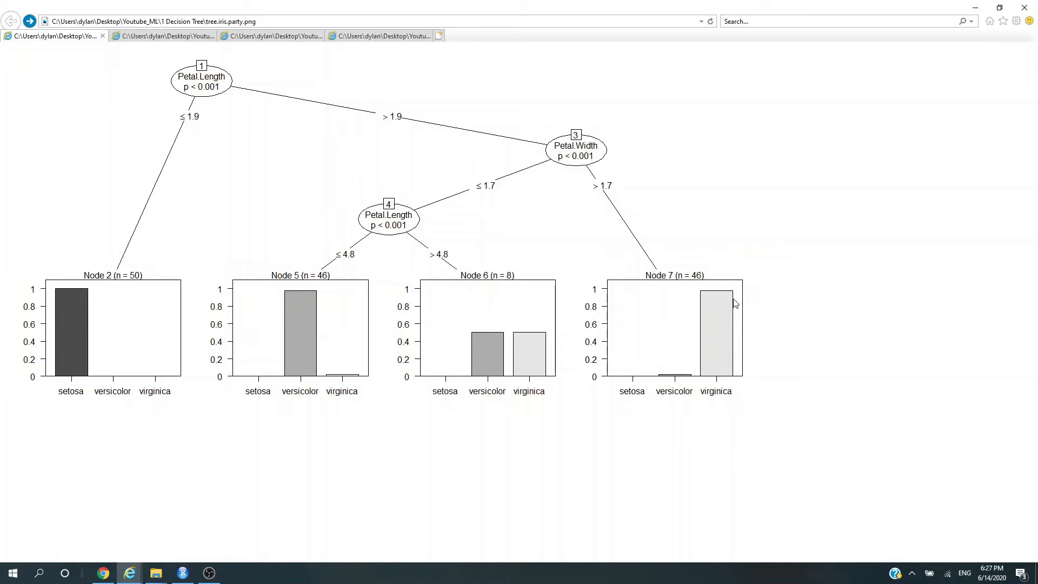
mouse_move(506, 205)
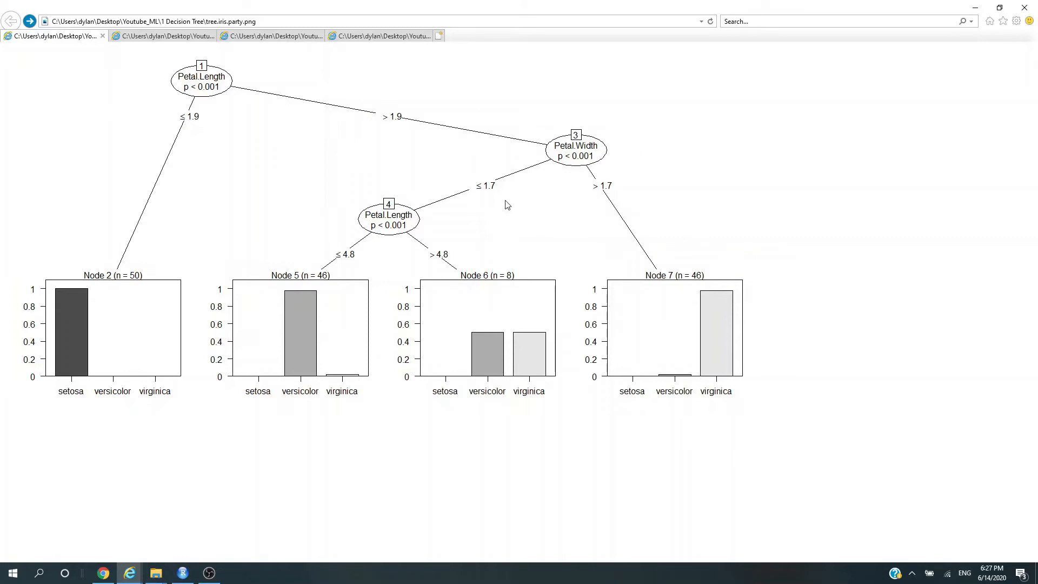
mouse_move(522, 225)
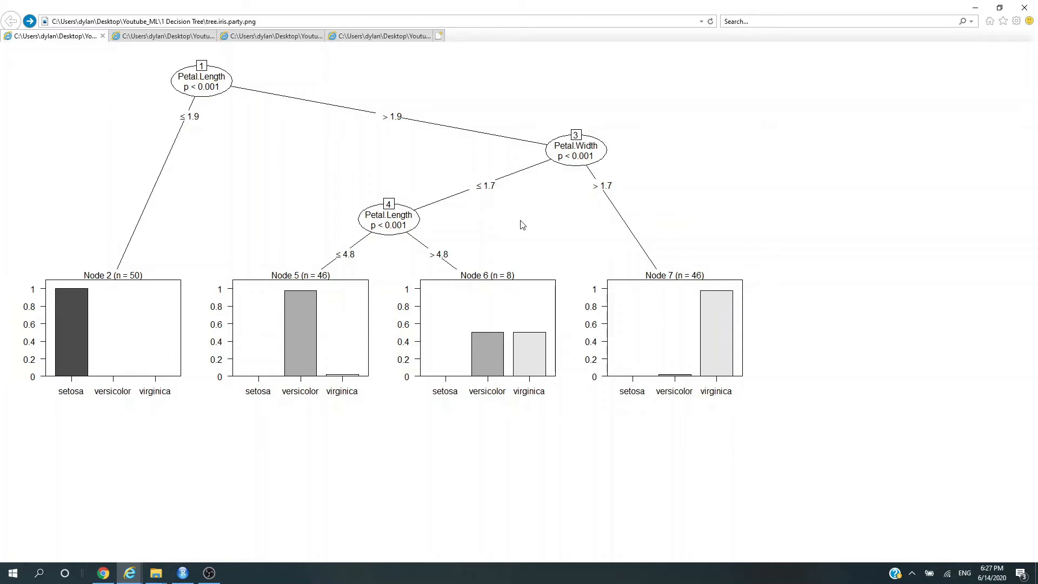
View the tree.iris.party.png ctree image with Petal.Length and Petal.Width splits.
left_click(181, 572)
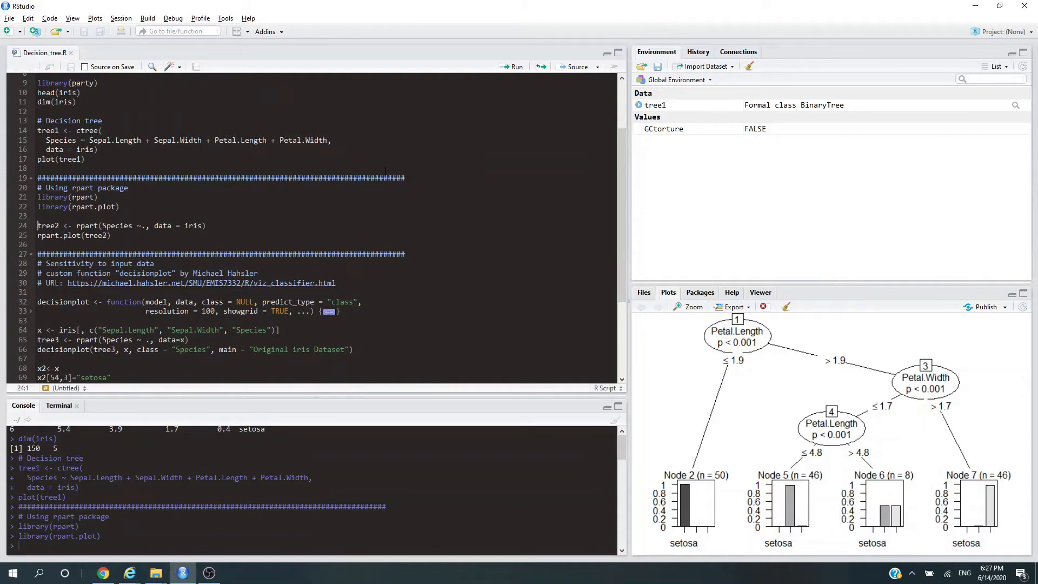
Select the tree2 model name on line 24 of the script.
double_click(115, 225)
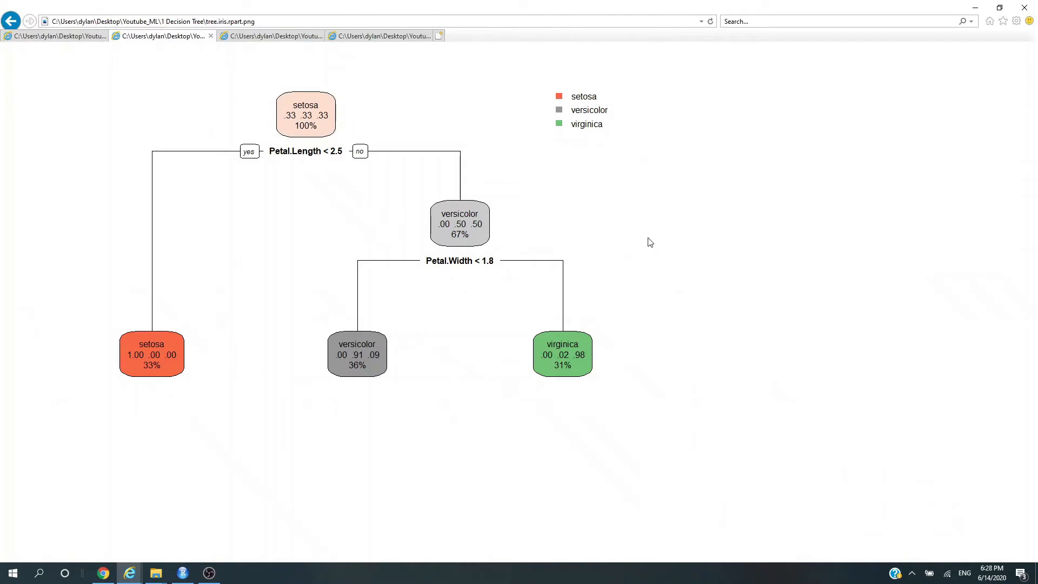
mouse_move(252, 108)
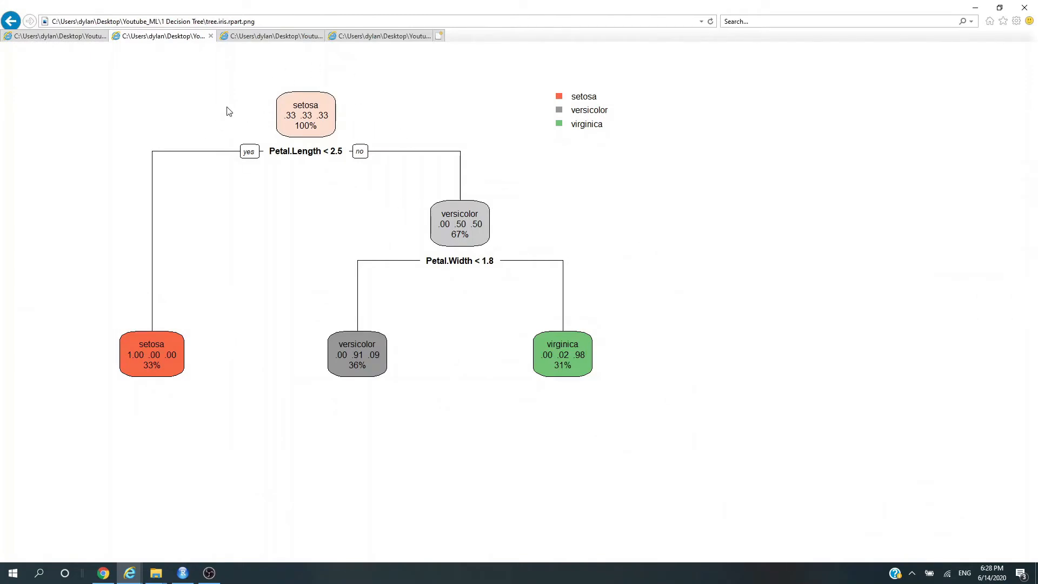
mouse_move(313, 165)
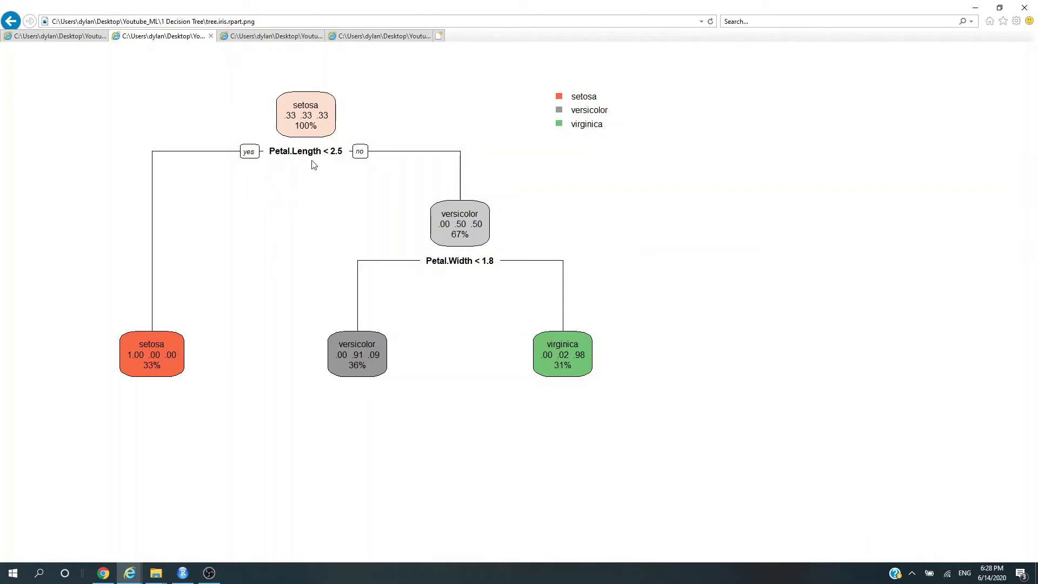
mouse_move(454, 274)
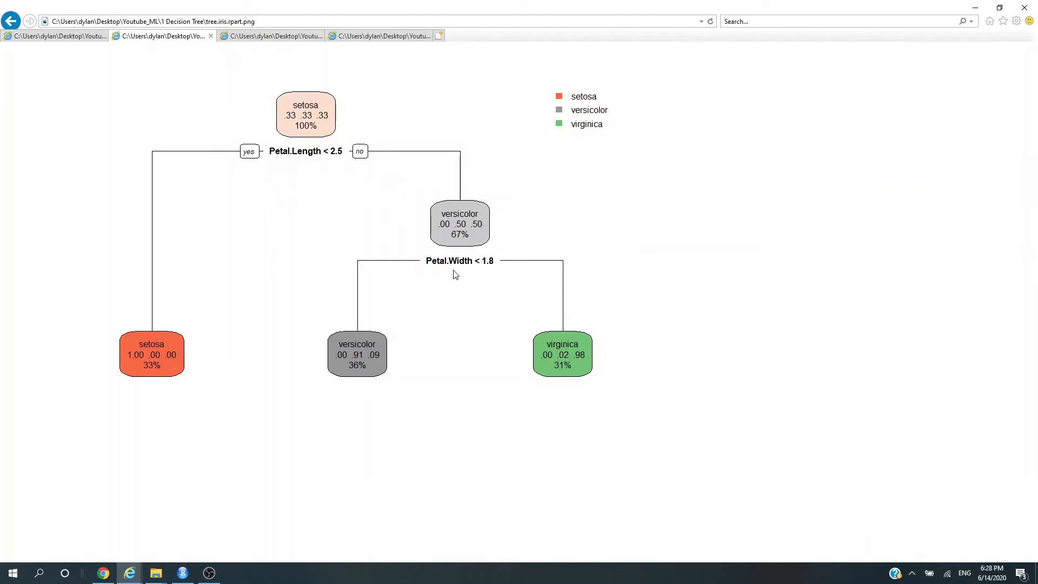
mouse_move(319, 230)
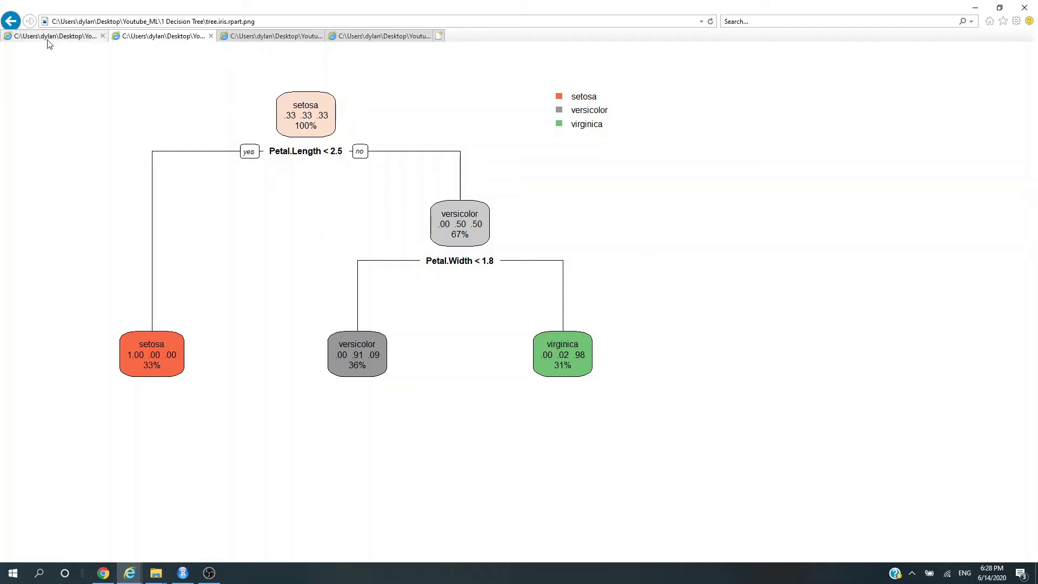
Review the tree.iris.rpart.png rpart plot in Internet Explorer.
left_click(162, 35)
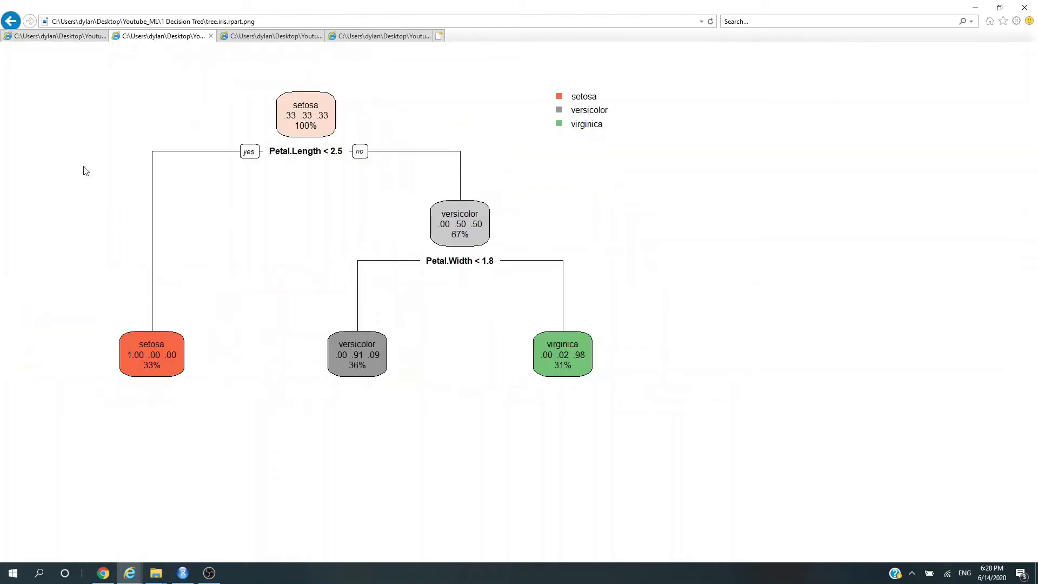
left_click(182, 573)
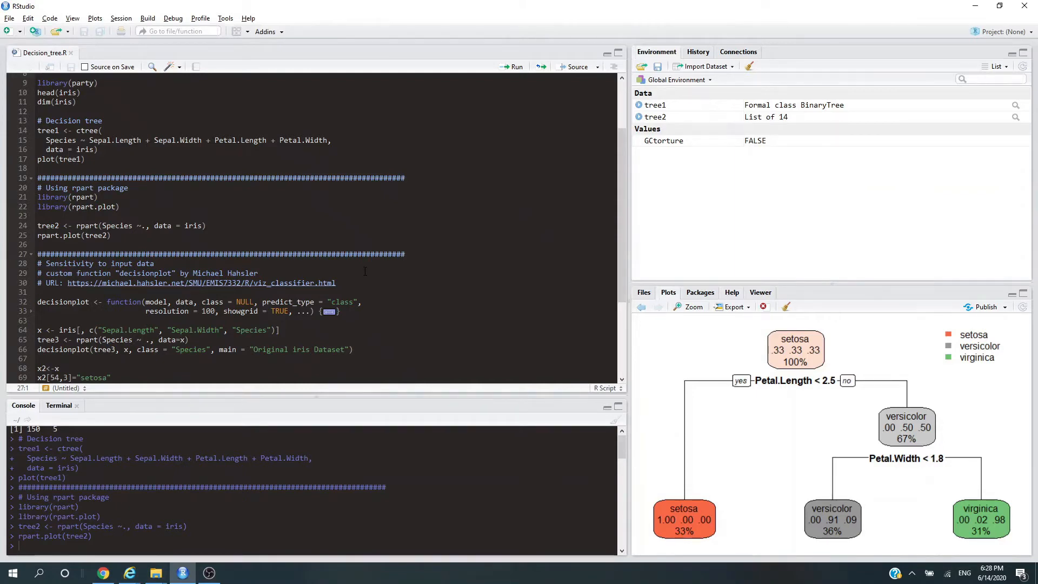
scroll("down", 3)
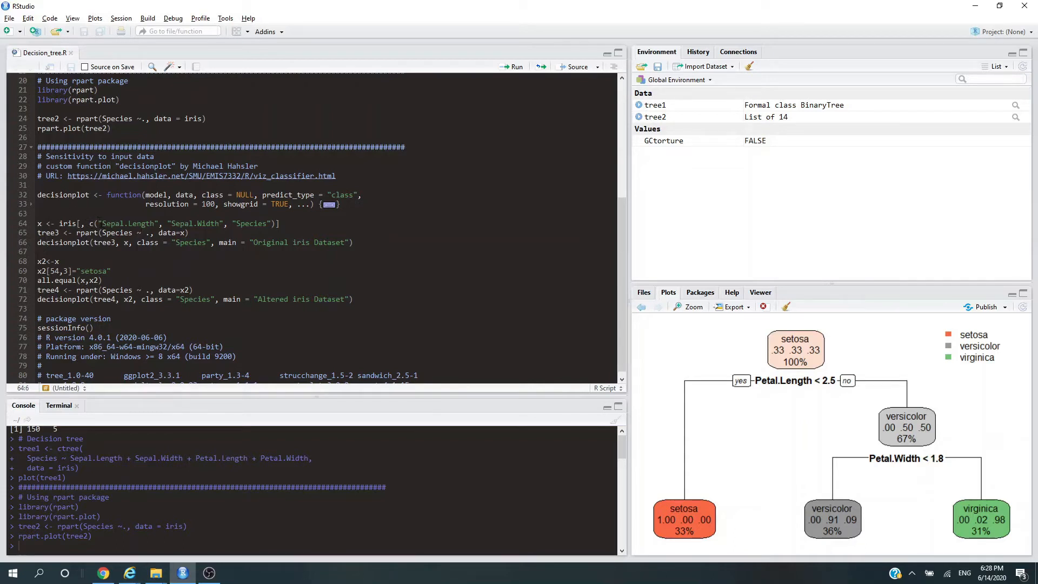
double_click(126, 223)
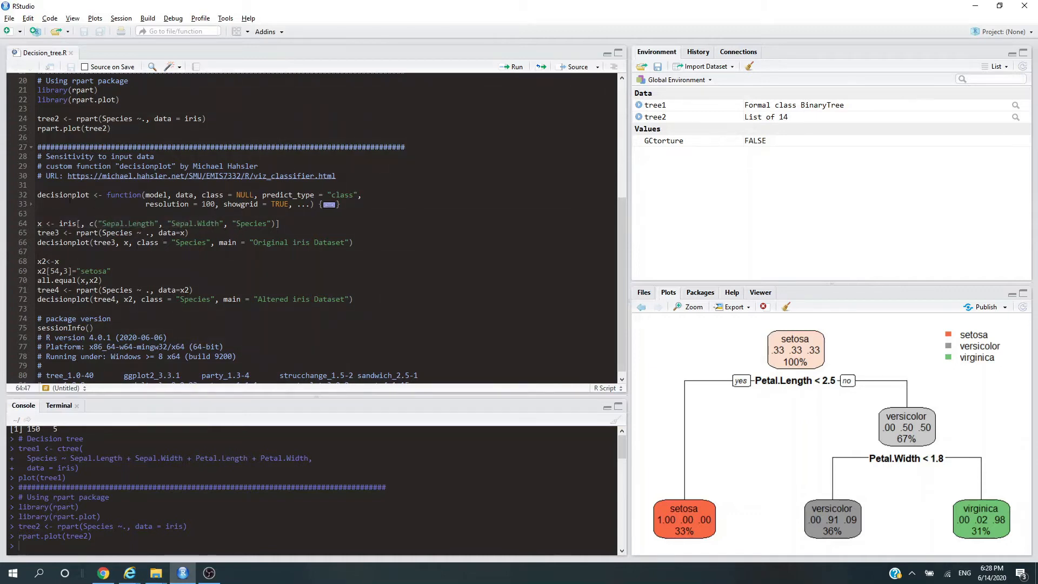
left_click(38, 195)
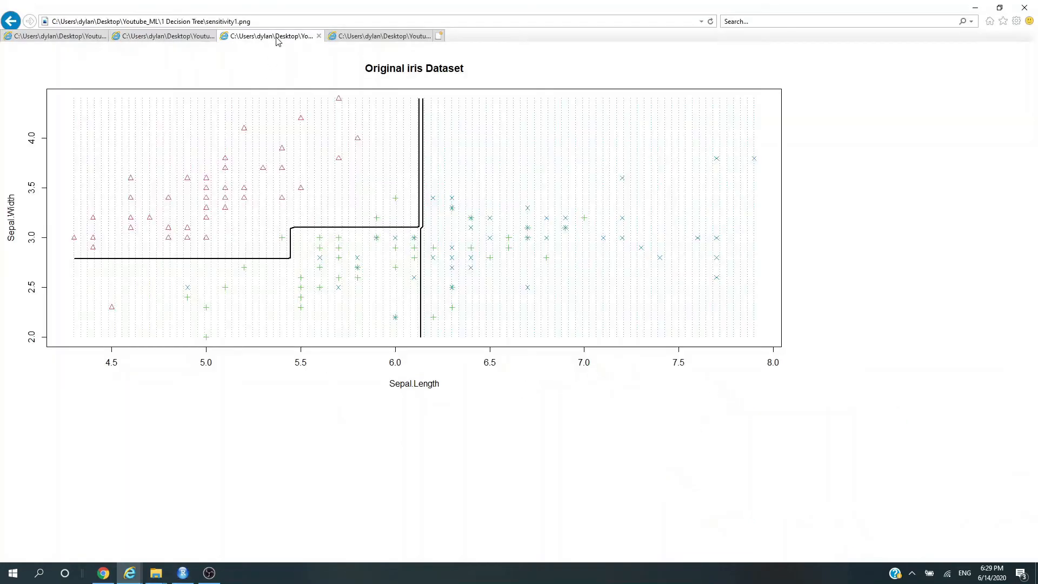
mouse_move(242, 92)
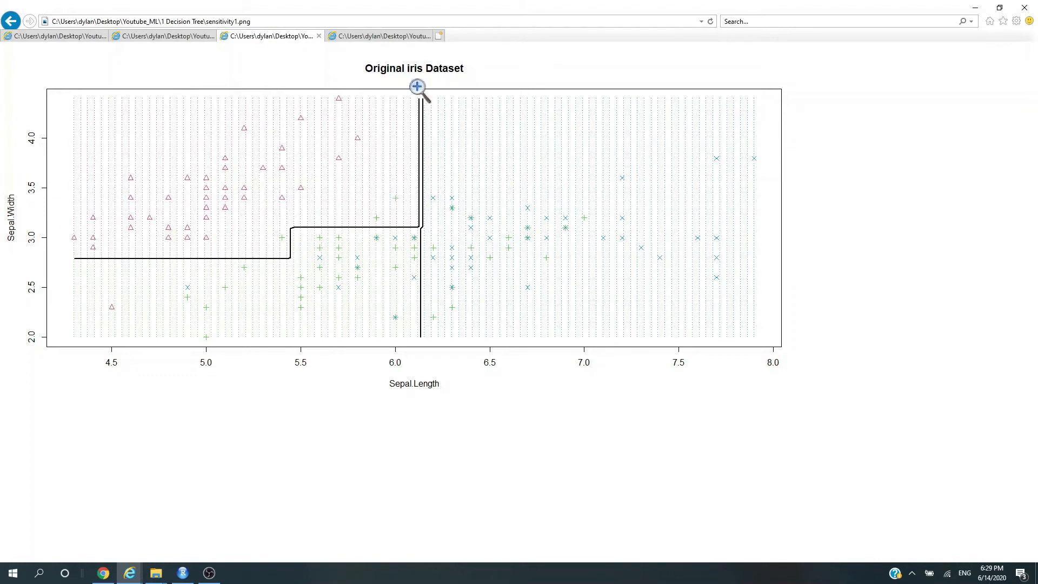
mouse_move(301, 89)
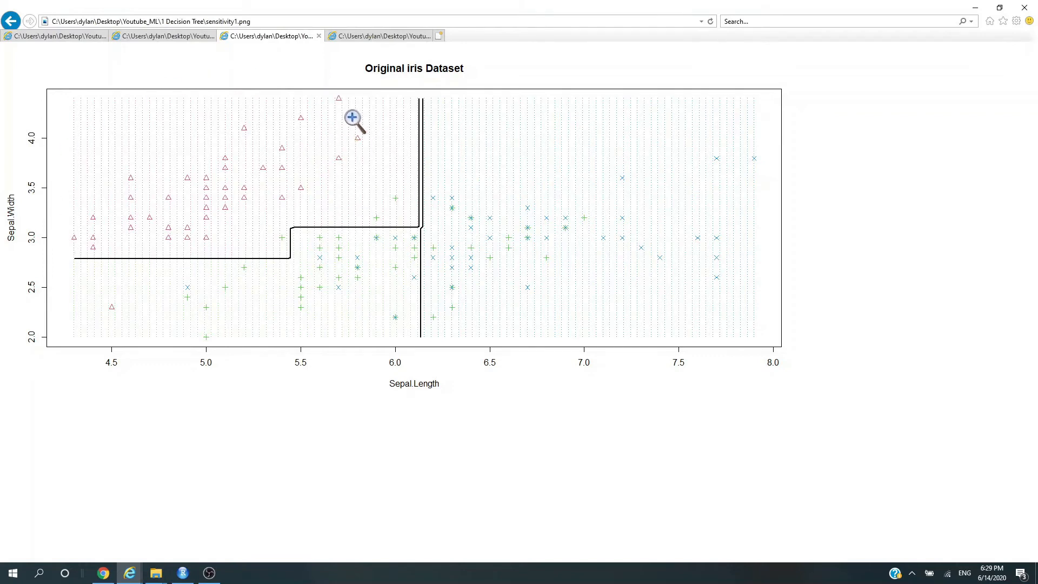
mouse_move(515, 232)
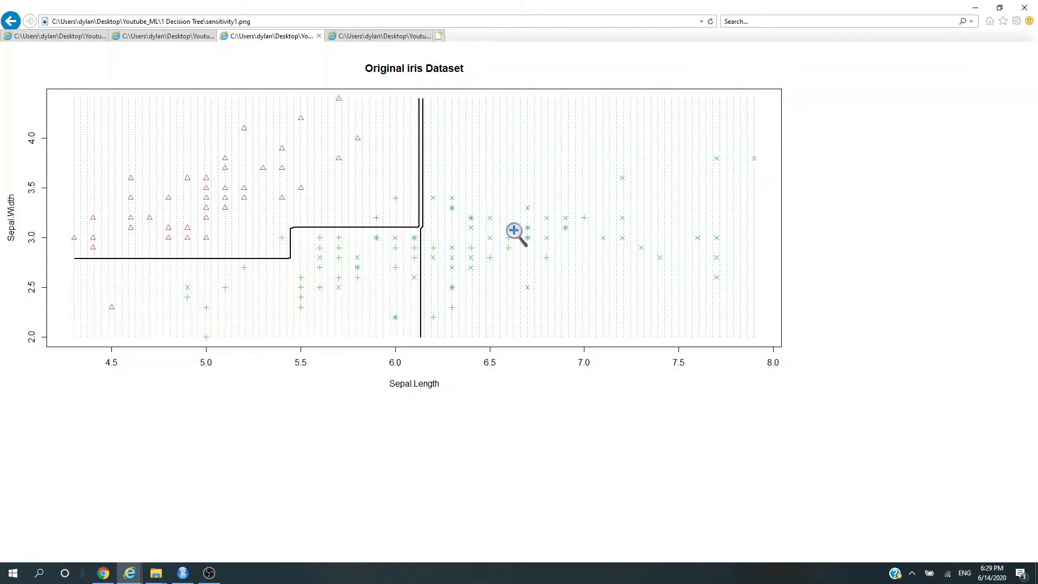
mouse_move(419, 79)
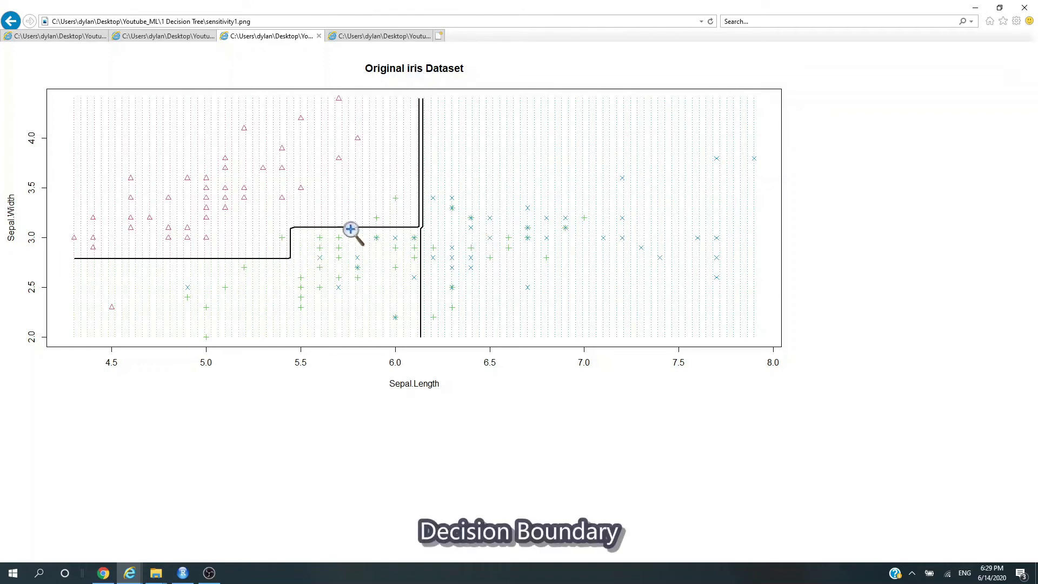
mouse_move(416, 204)
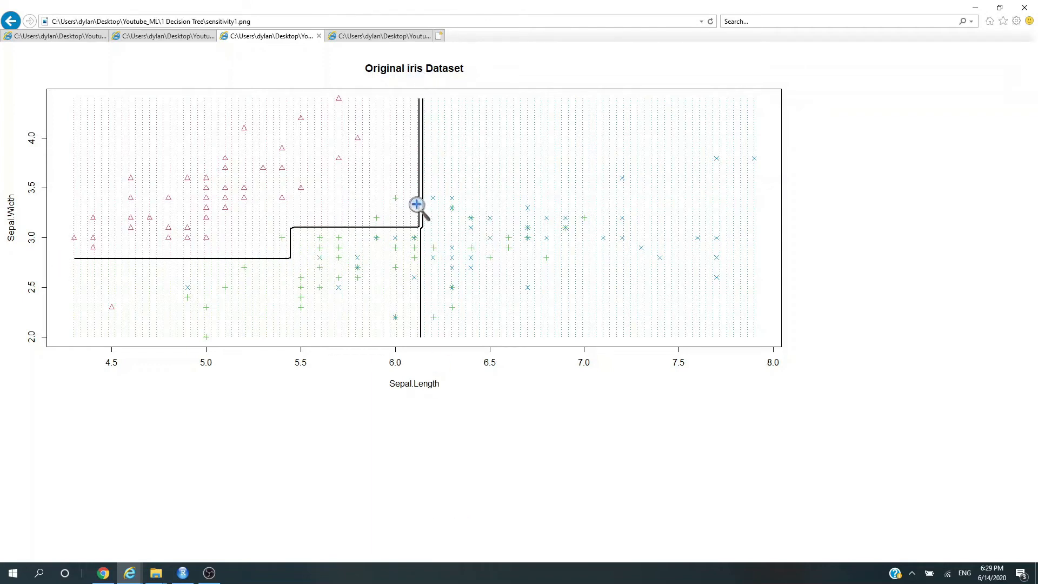
mouse_move(427, 99)
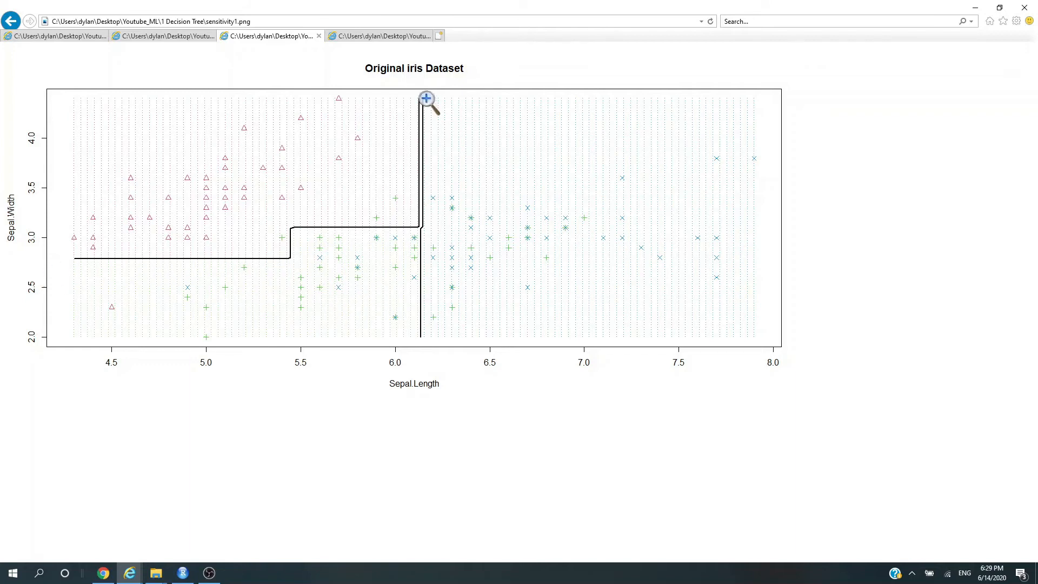
mouse_move(457, 278)
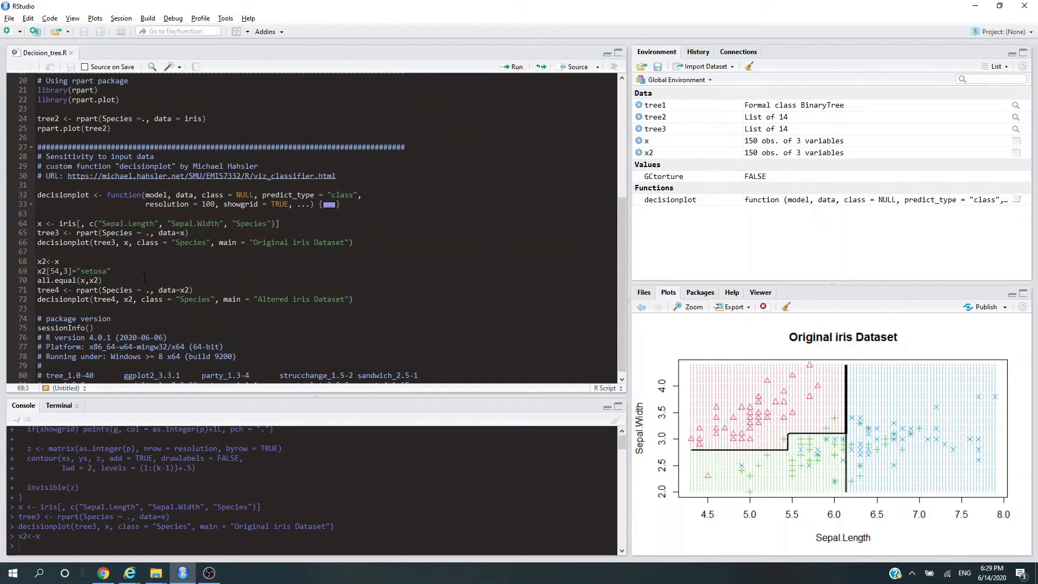
Run lines 68–72 creating x2, relabelling row 54, fitting tree4 and plotting its boundary.
left_click(59, 271)
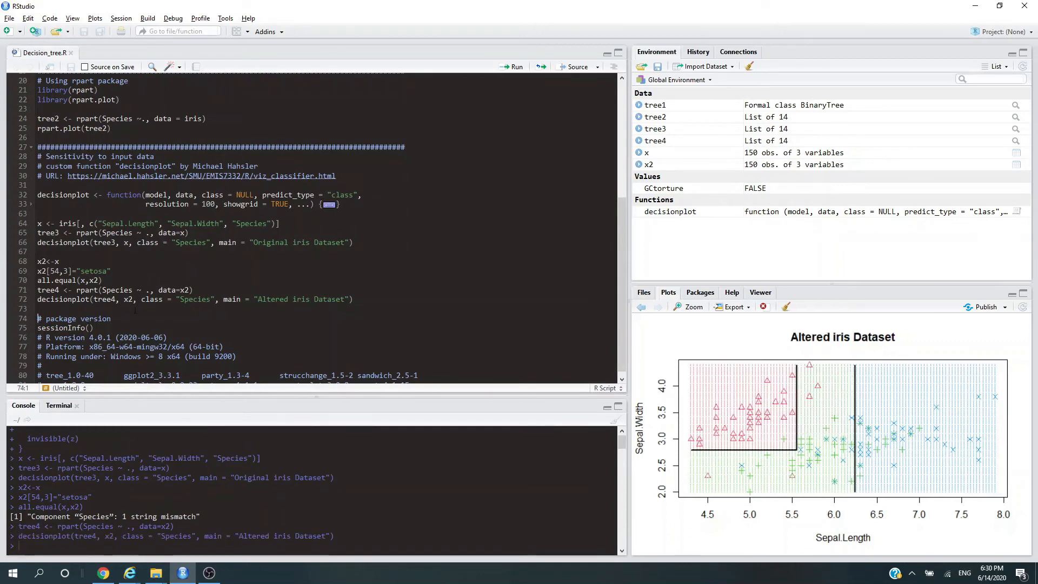
left_click(129, 572)
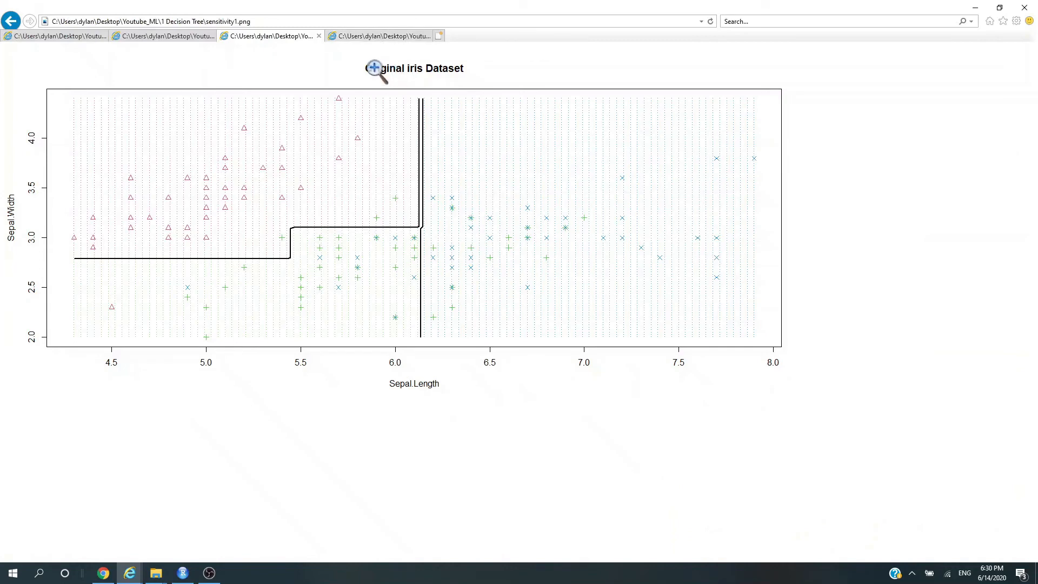
mouse_move(348, 74)
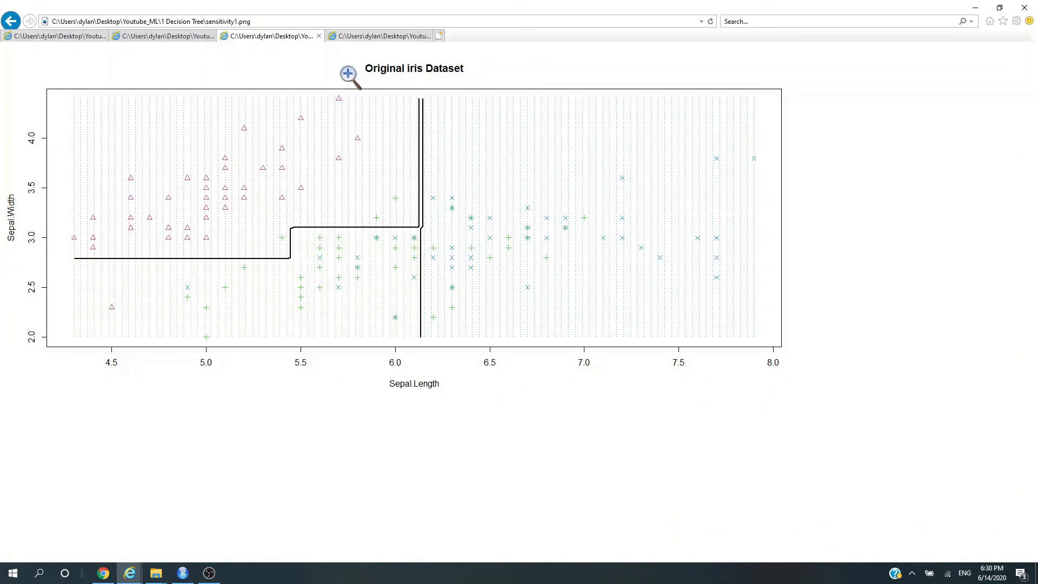
Switch from sensitivity2.png to sensitivity1.png and back to sensitivity2.png.
left_click(381, 35)
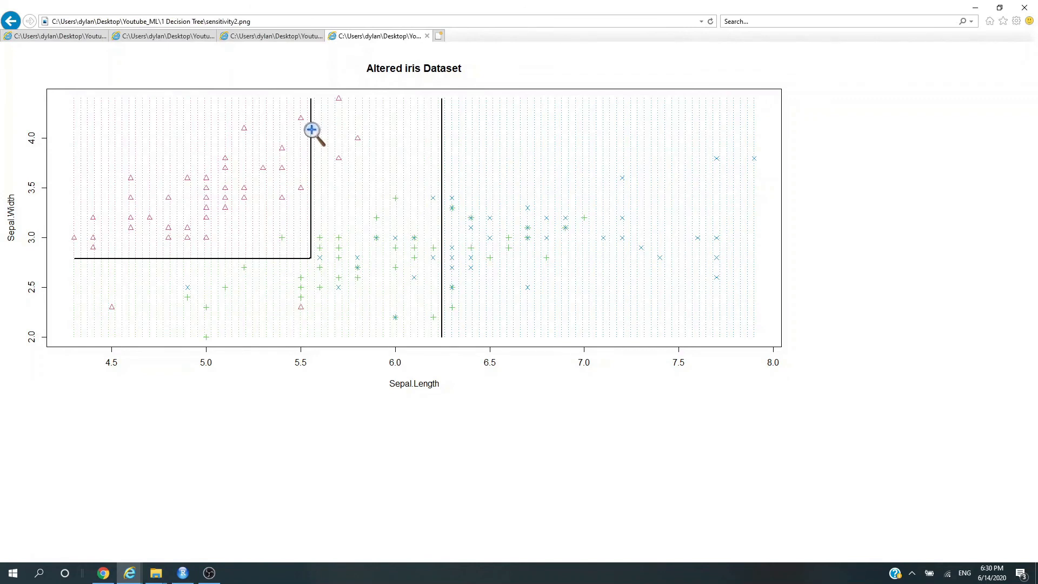
mouse_move(272, 36)
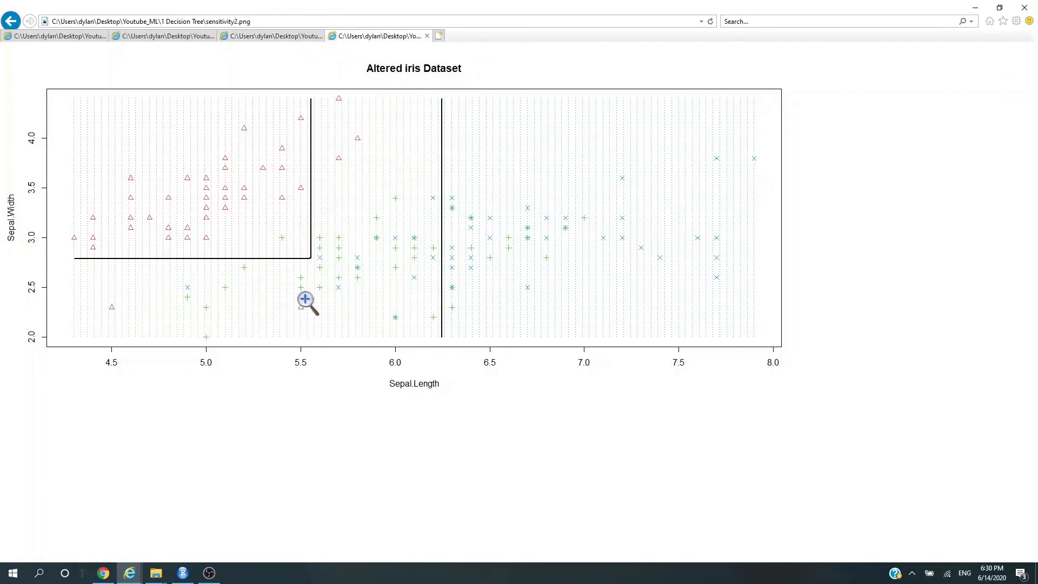
left_click(271, 36)
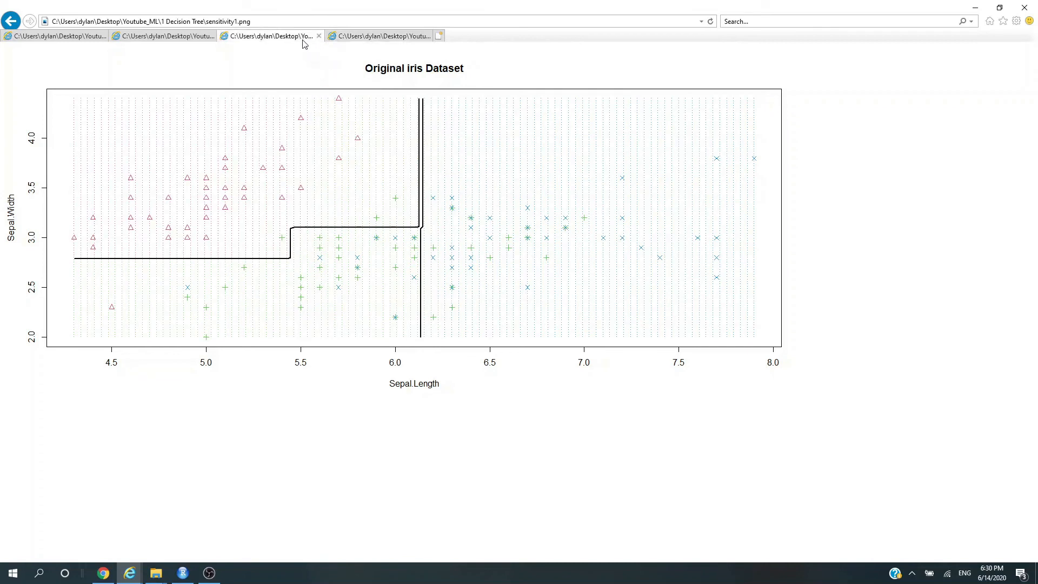
left_click(381, 35)
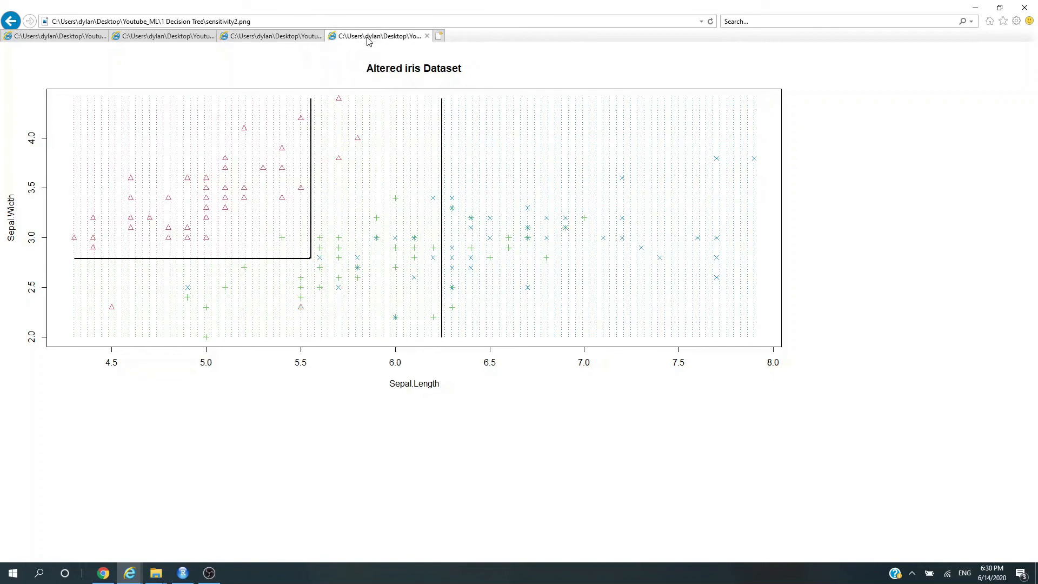
mouse_move(310, 312)
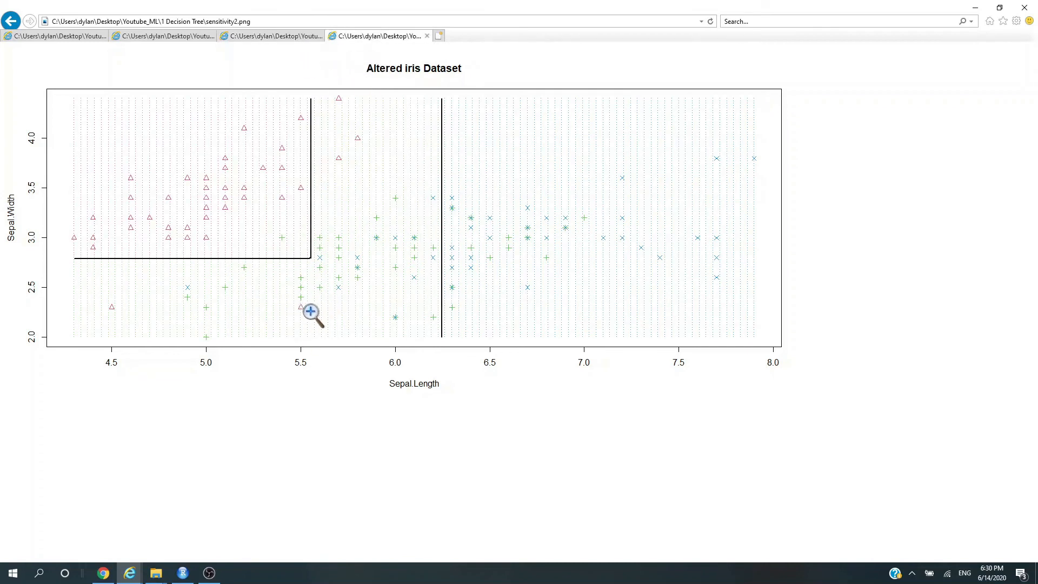
mouse_move(312, 263)
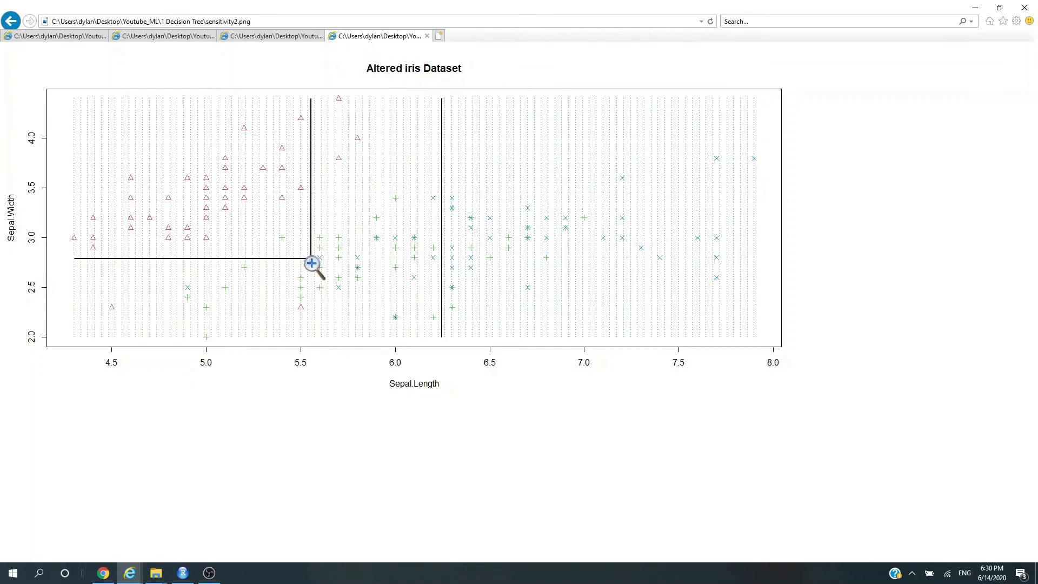
mouse_move(171, 109)
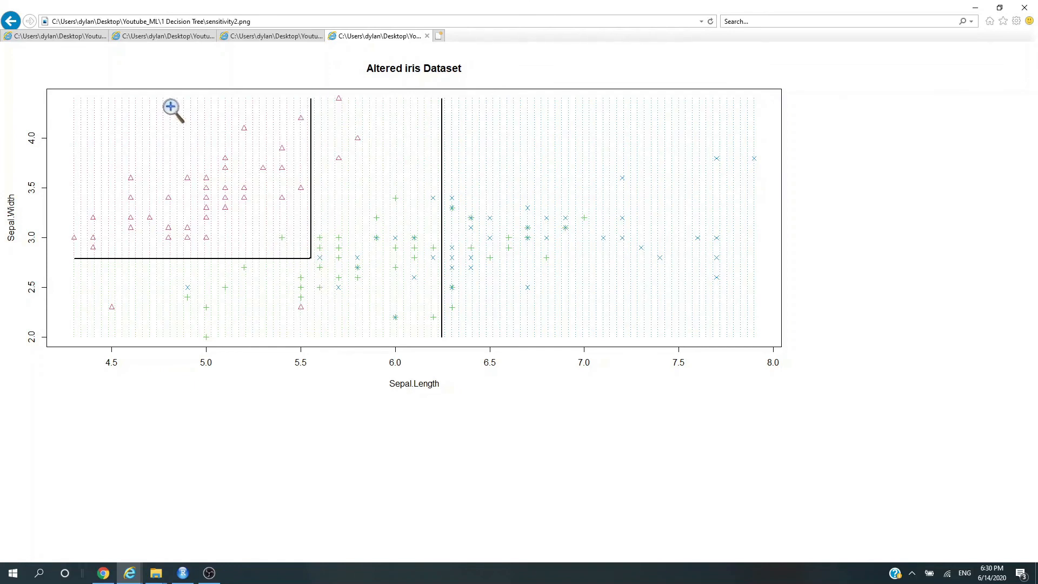
mouse_move(190, 141)
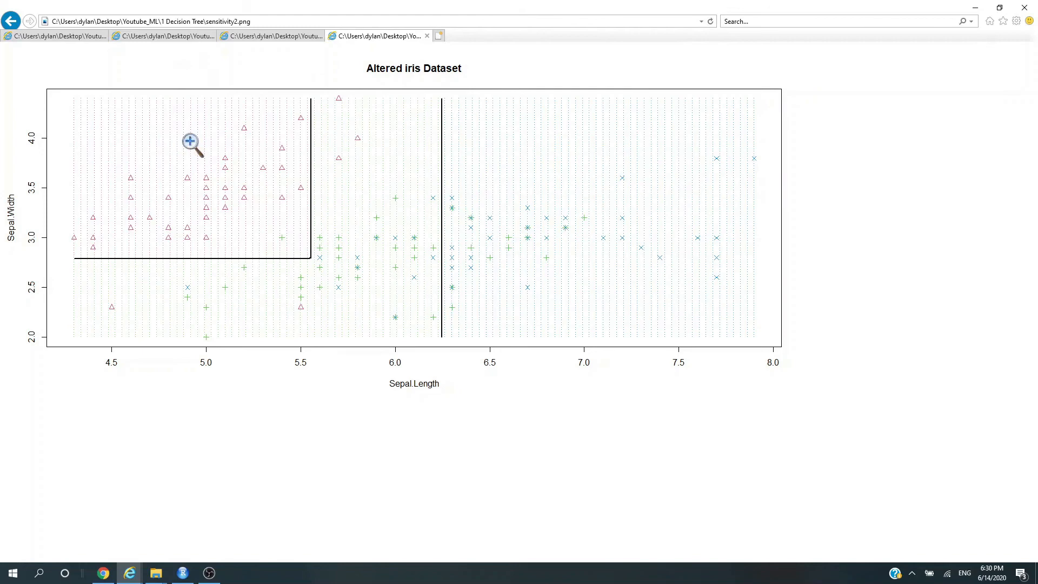